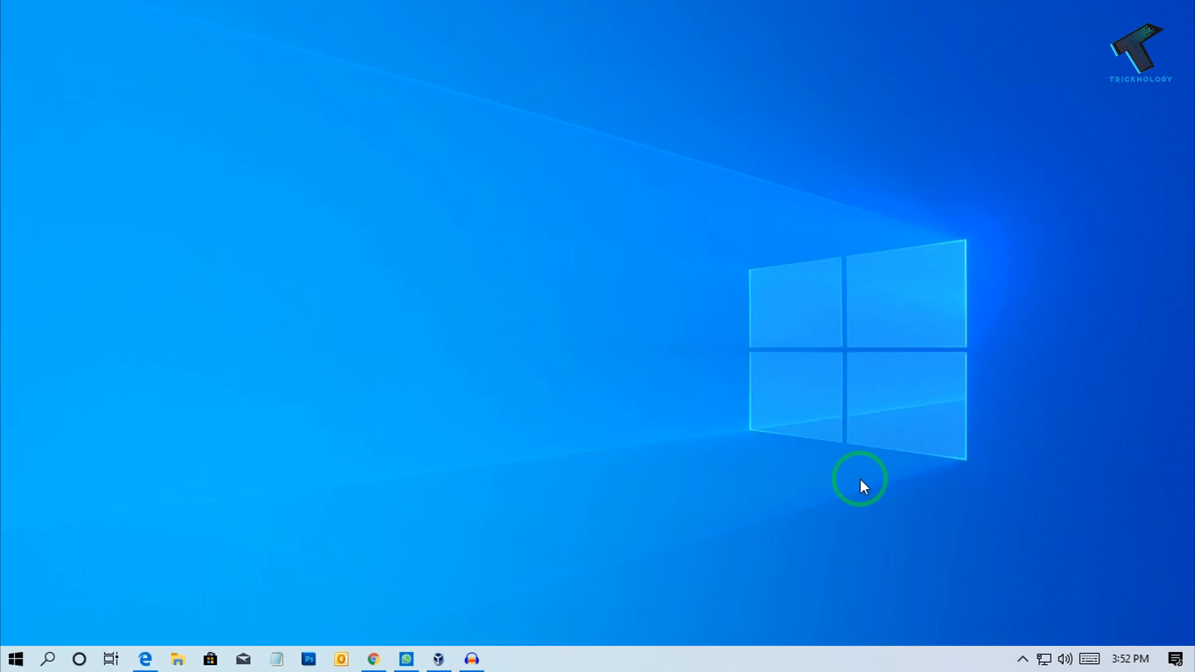
{"action": "mouse_move", "coordinate": [616, 532]}
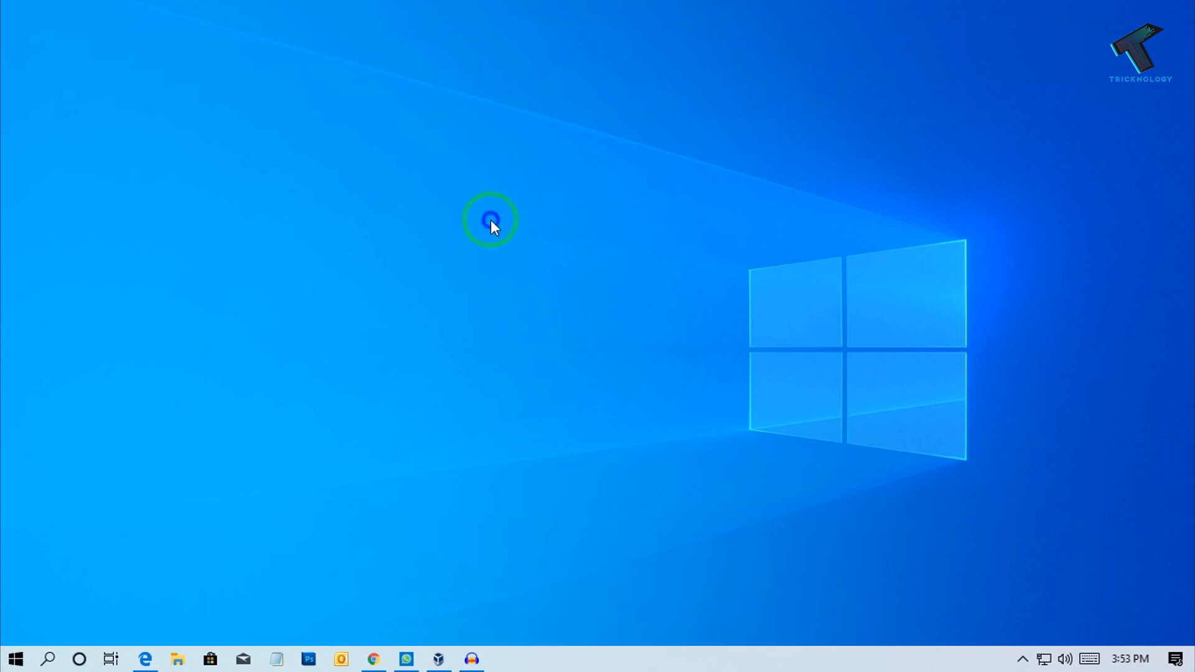
Launch the NVIDIA Control Panel from the desktop's right-click menu
{"action": "right_click", "coordinate": [492, 221]}
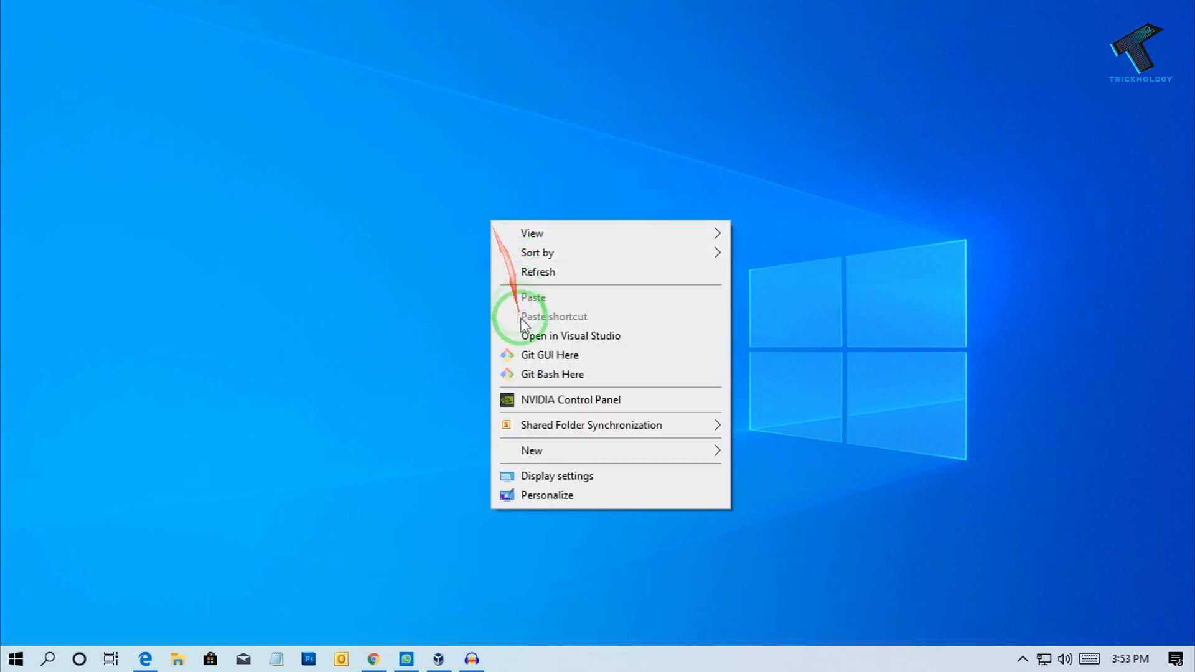
{"action": "left_click", "coordinate": [534, 395]}
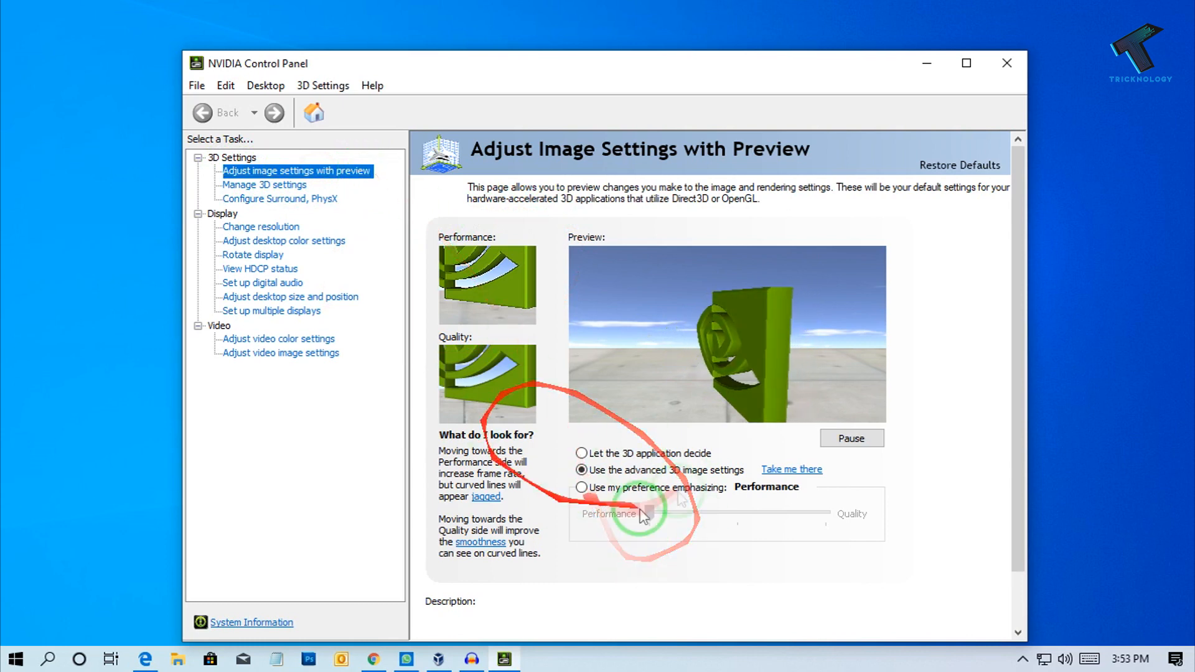
Choose 'Use my preference emphasizing', slide it fully to Performance, and apply it
{"action": "left_click", "coordinate": [581, 469]}
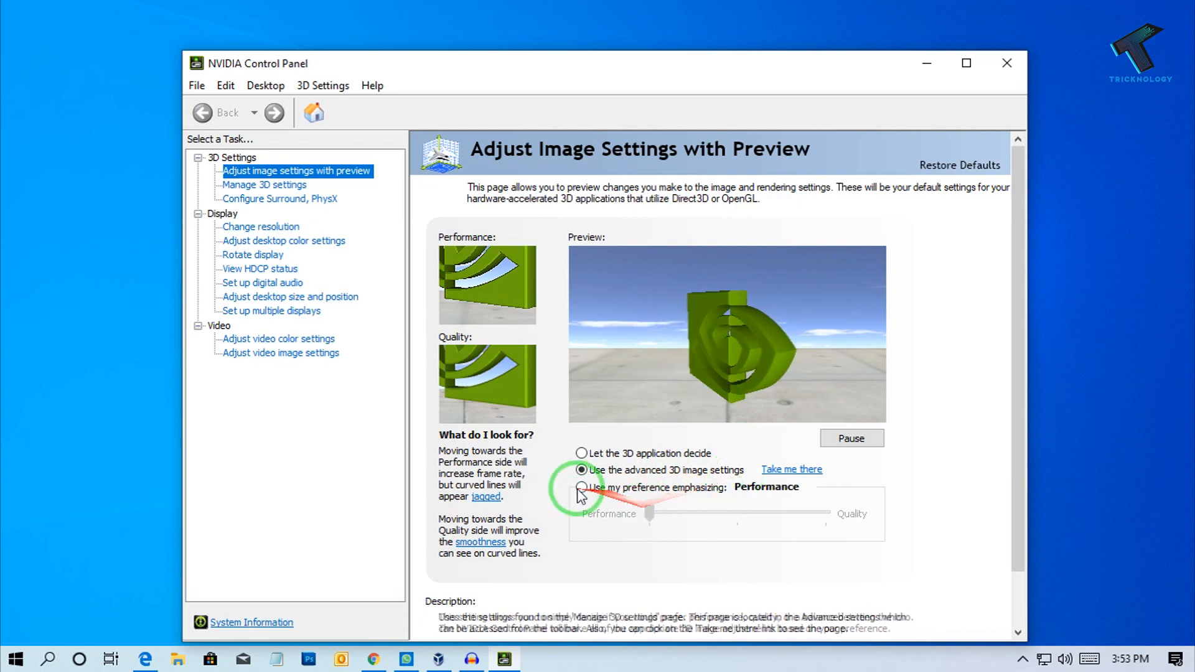
{"action": "left_click", "coordinate": [582, 487]}
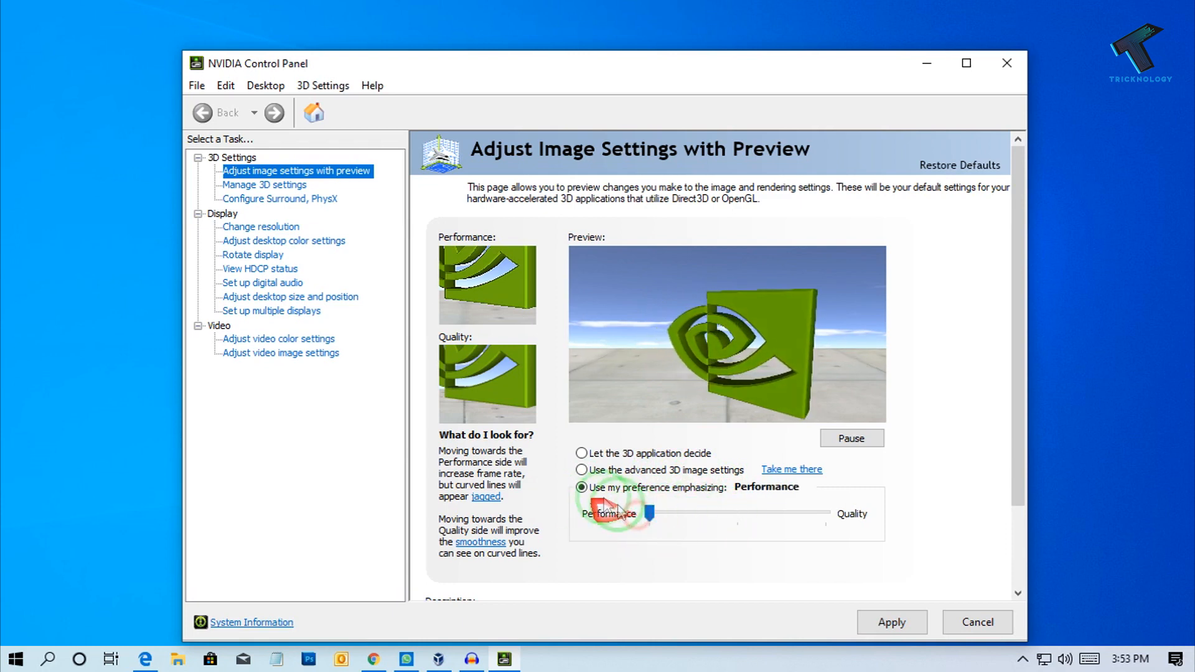
{"action": "left_click", "coordinate": [891, 623]}
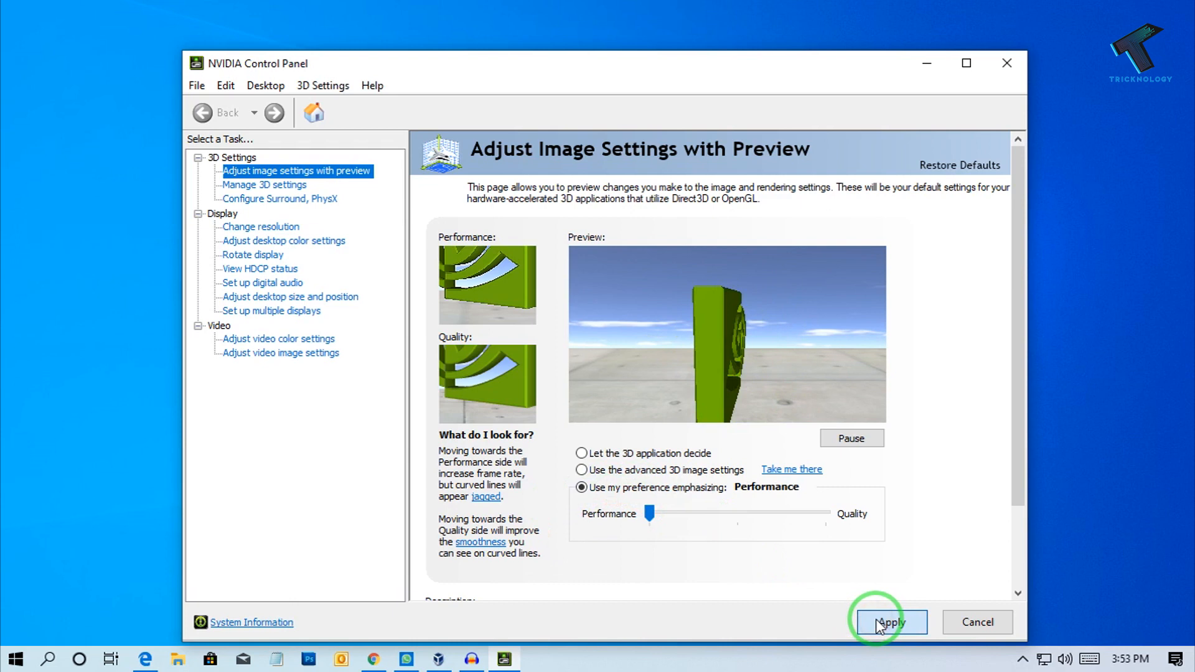
{"action": "left_click", "coordinate": [890, 622]}
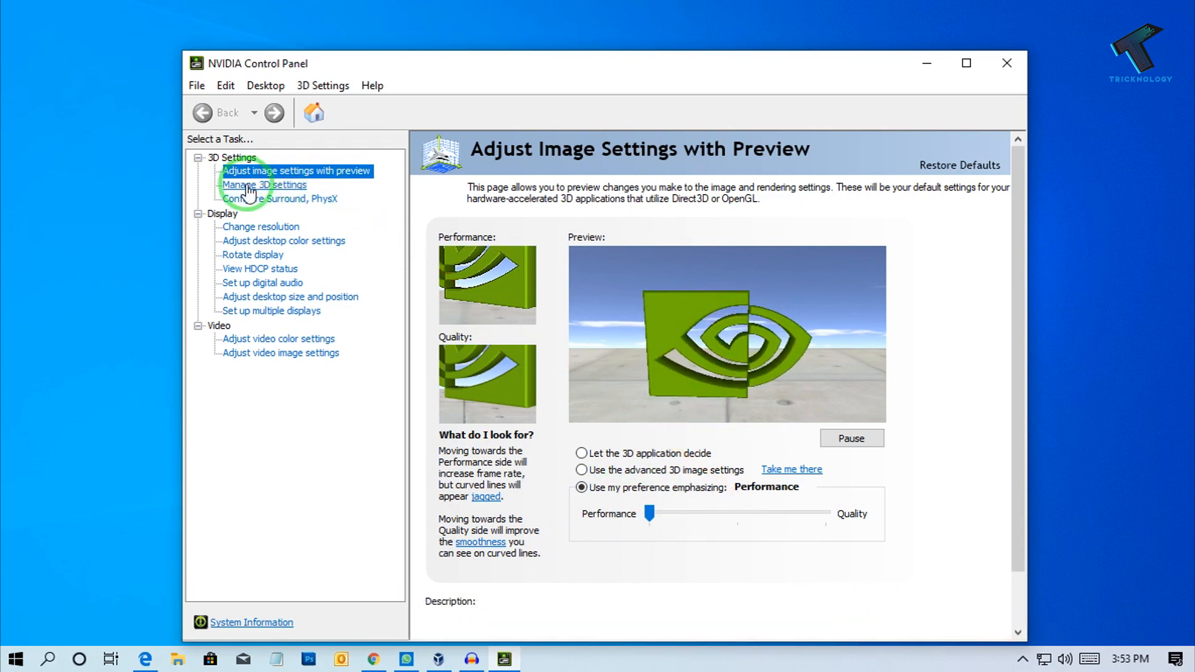
In Manage 3D settings, make Anisotropic filtering Application-controlled
{"action": "left_click", "coordinate": [262, 184]}
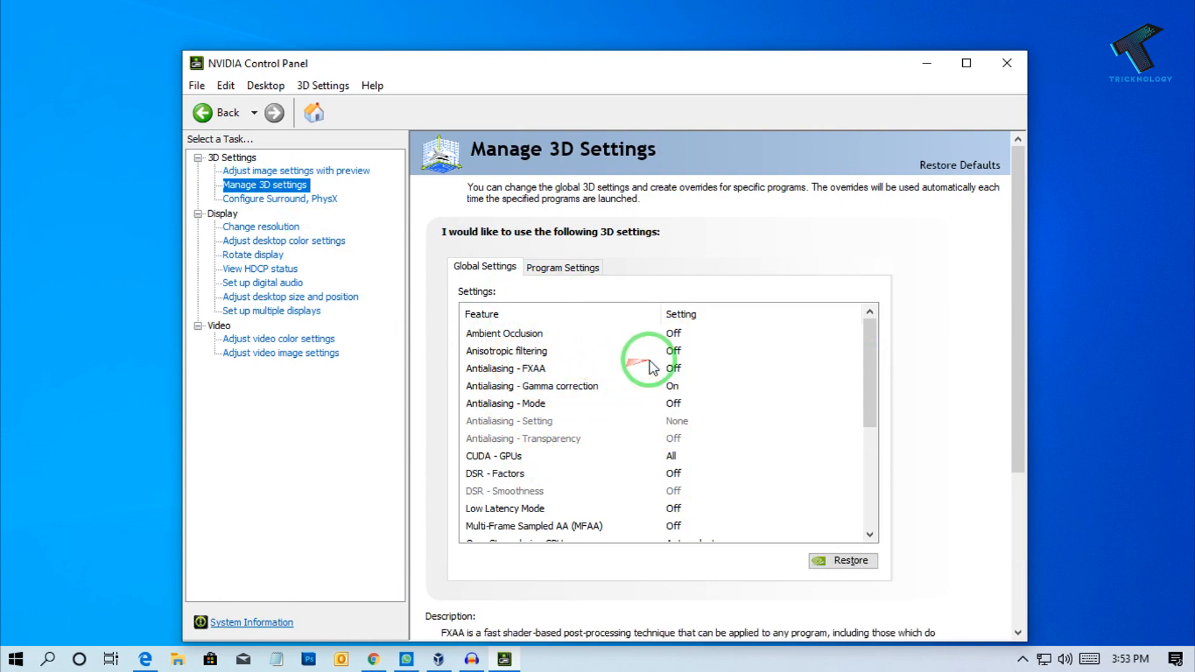
{"action": "left_click", "coordinate": [534, 351]}
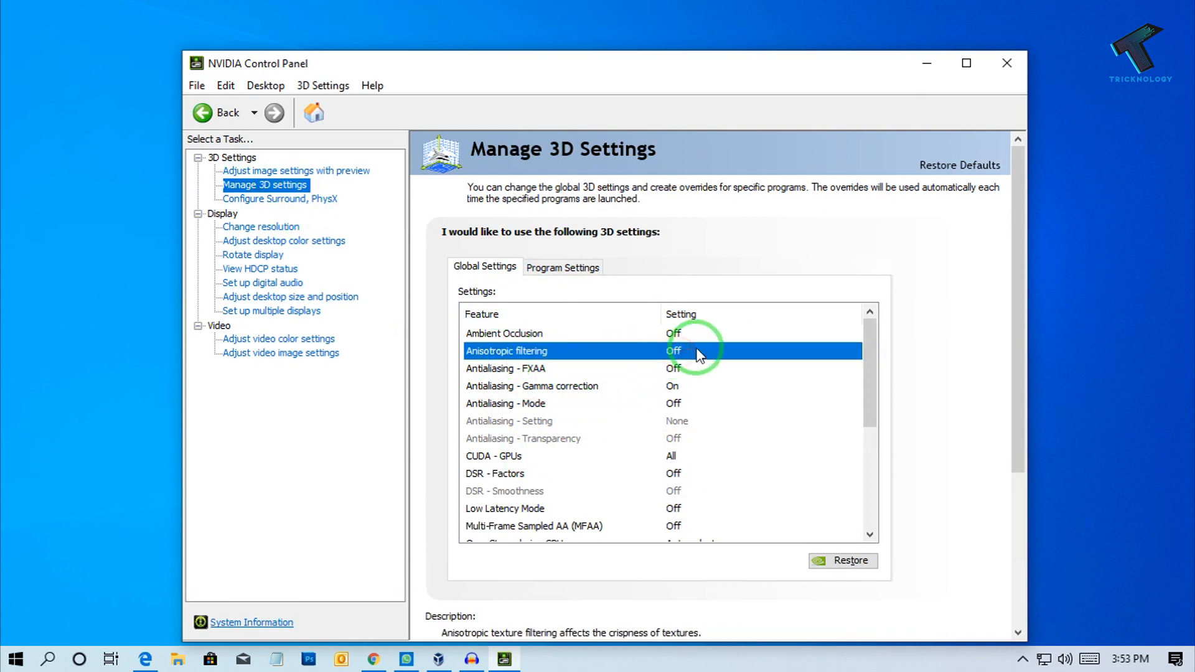
{"action": "left_click", "coordinate": [854, 351]}
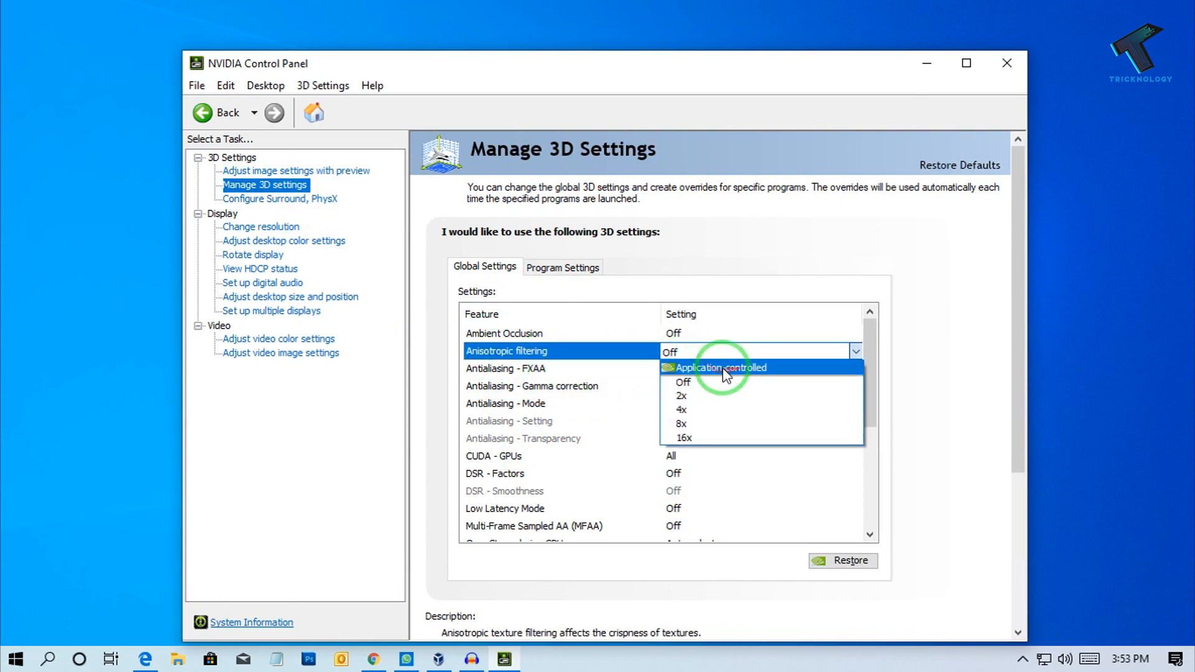
{"action": "left_click", "coordinate": [720, 367]}
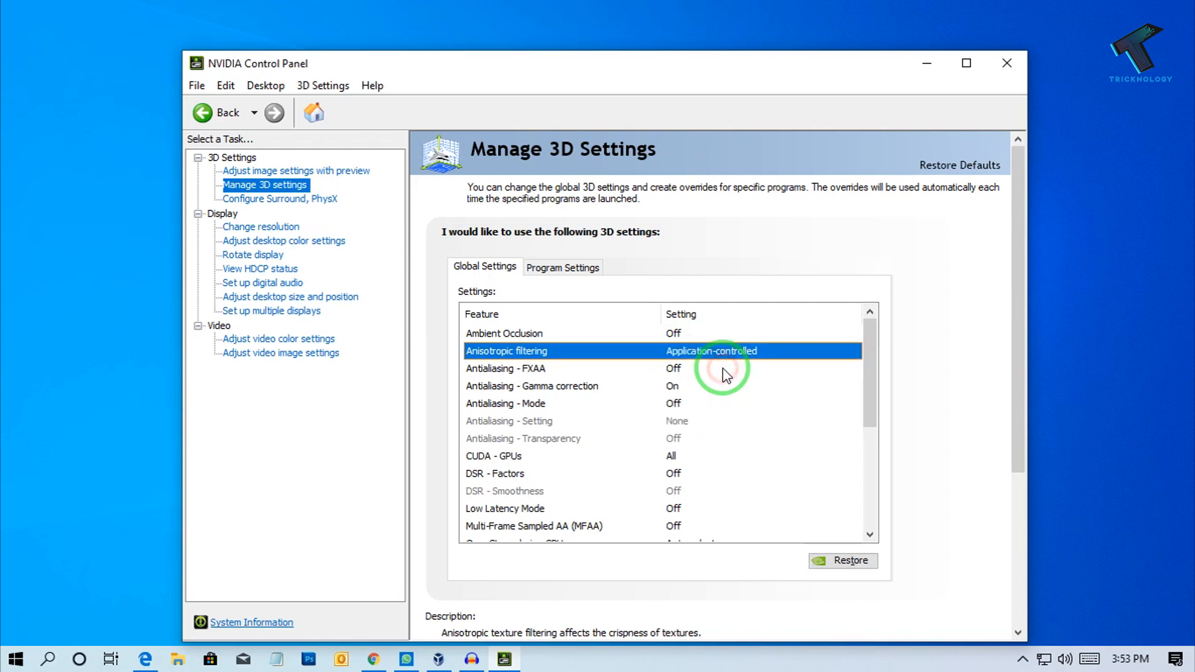
Leave Antialiasing gamma correction On and make Antialiasing mode Application-controlled
{"action": "left_click", "coordinate": [760, 351]}
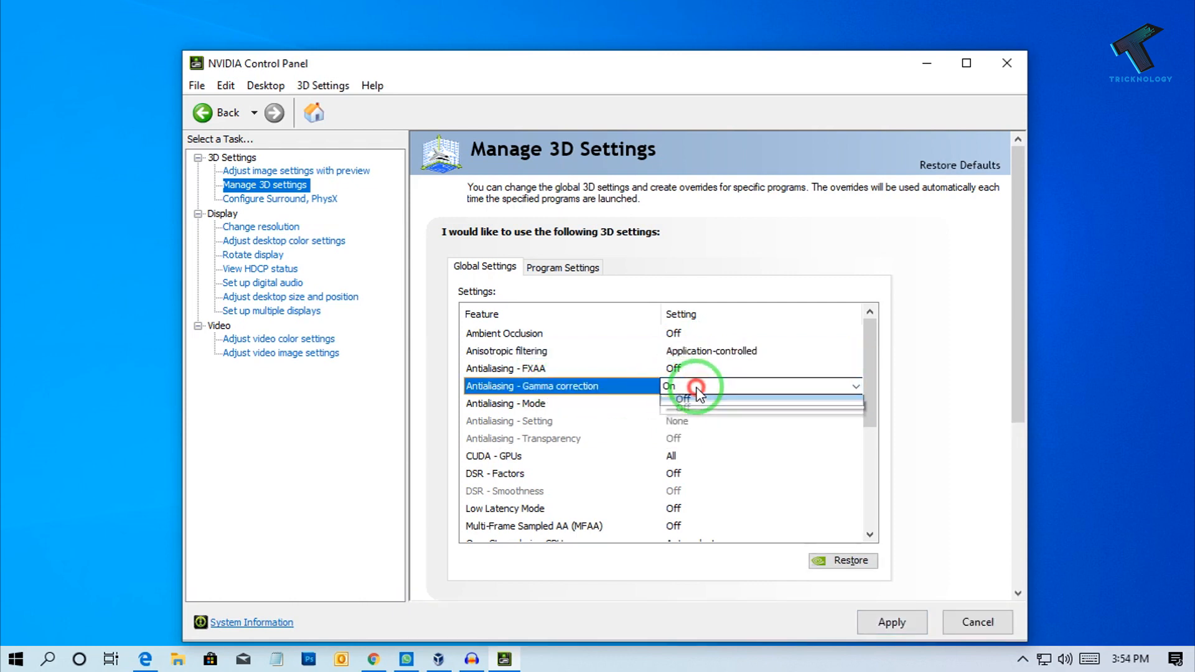
{"action": "left_click", "coordinate": [682, 385]}
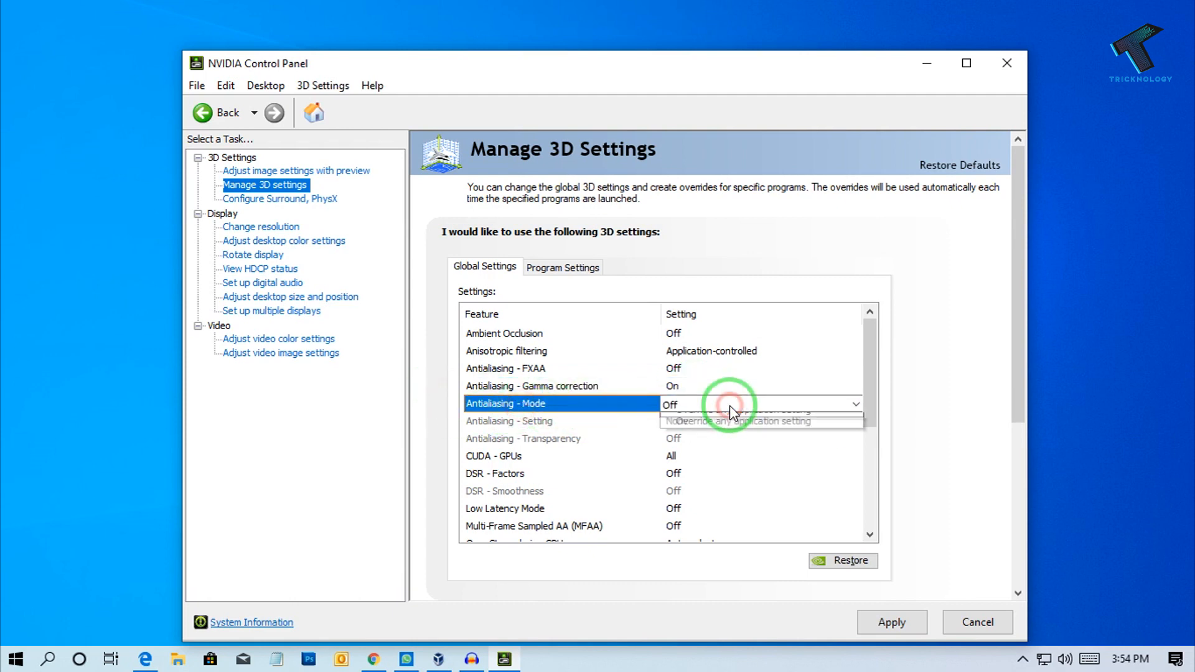
{"action": "left_click", "coordinate": [854, 403]}
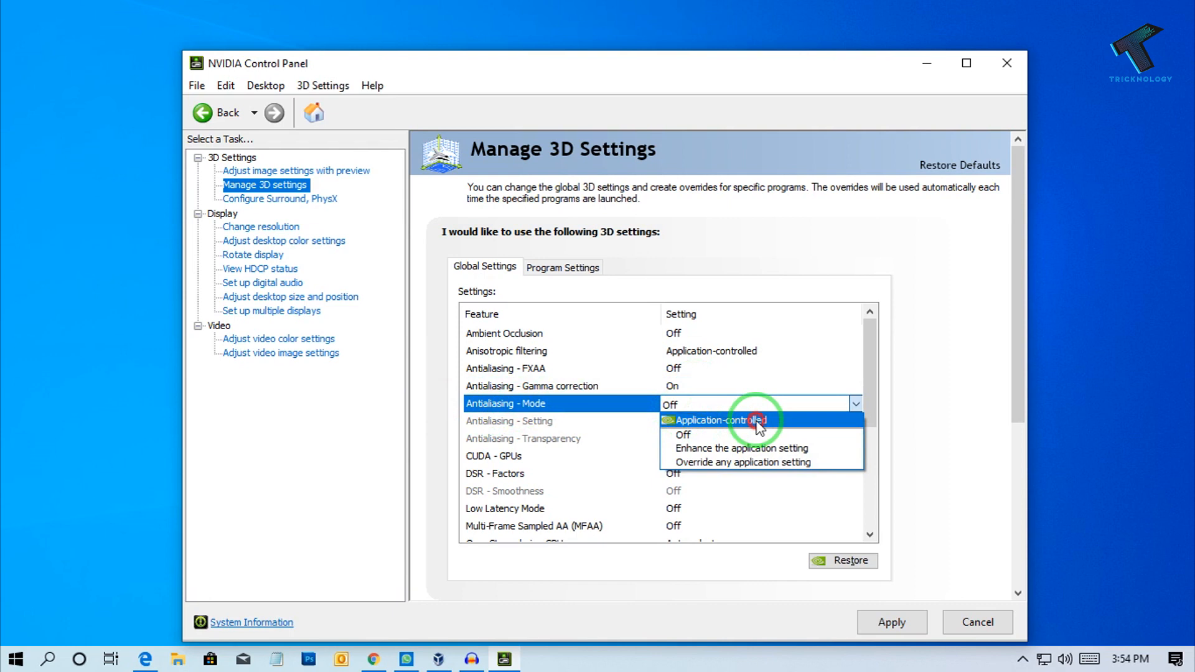
{"action": "left_click", "coordinate": [720, 420]}
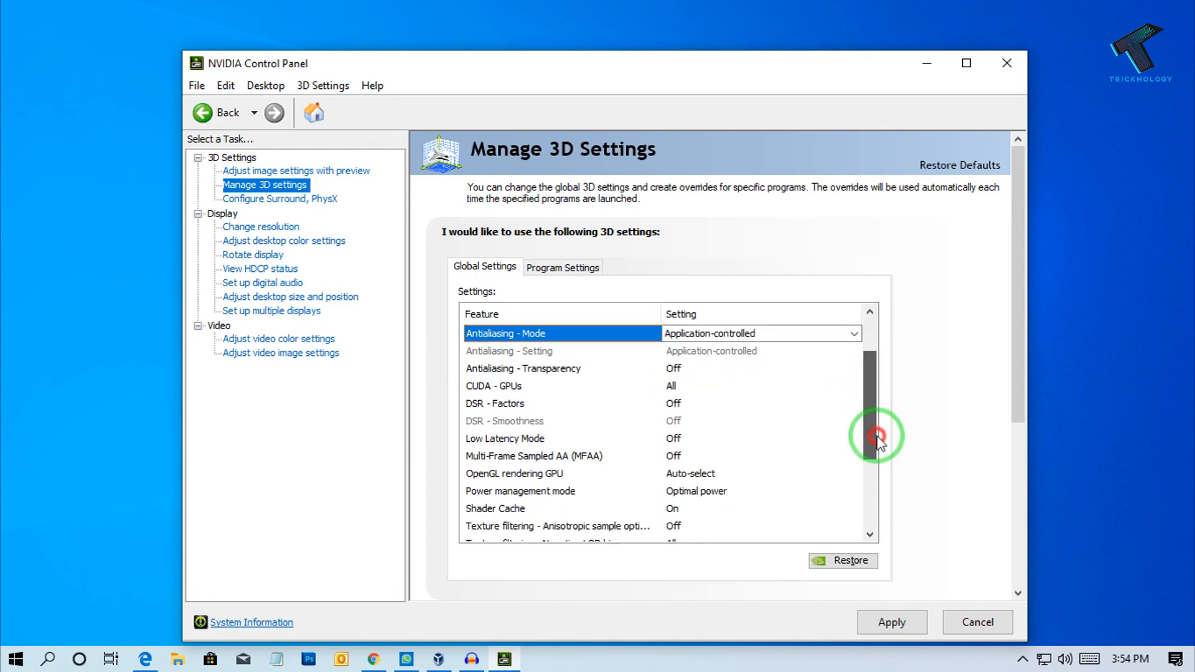
Set the OpenGL rendering GPU to GeForce GTX 1050 Ti in the Global Settings list
{"action": "scroll", "scroll_direction": "down", "scroll_amount": 3}
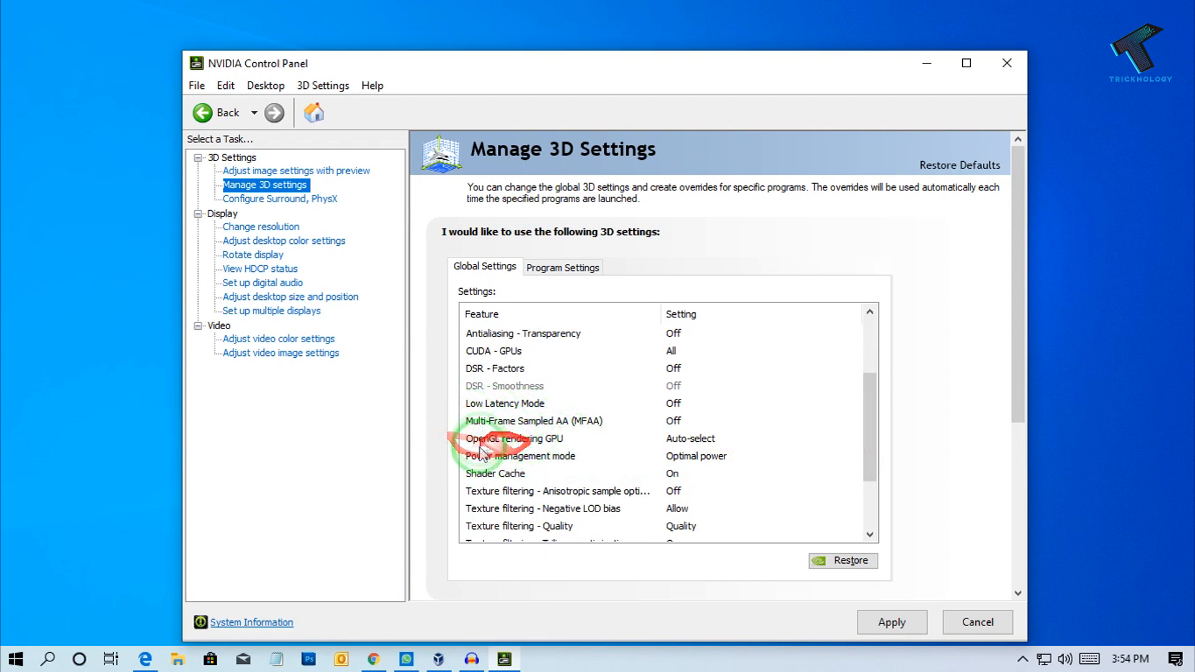
{"action": "mouse_move", "coordinate": [549, 449]}
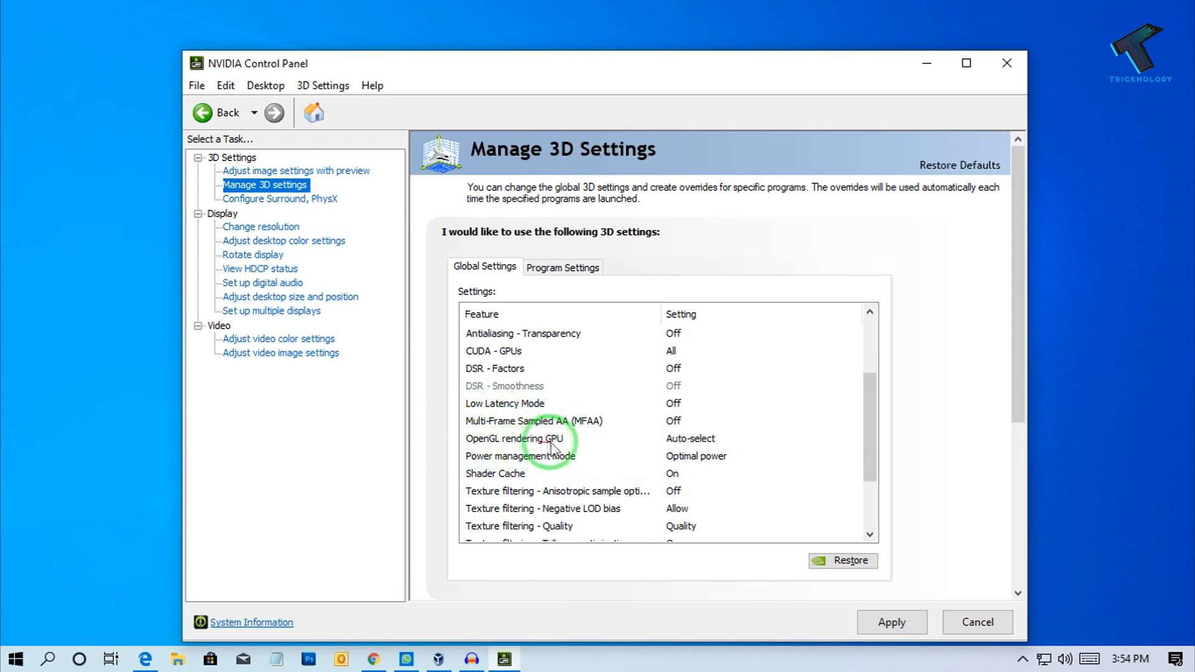
{"action": "mouse_move", "coordinate": [690, 447]}
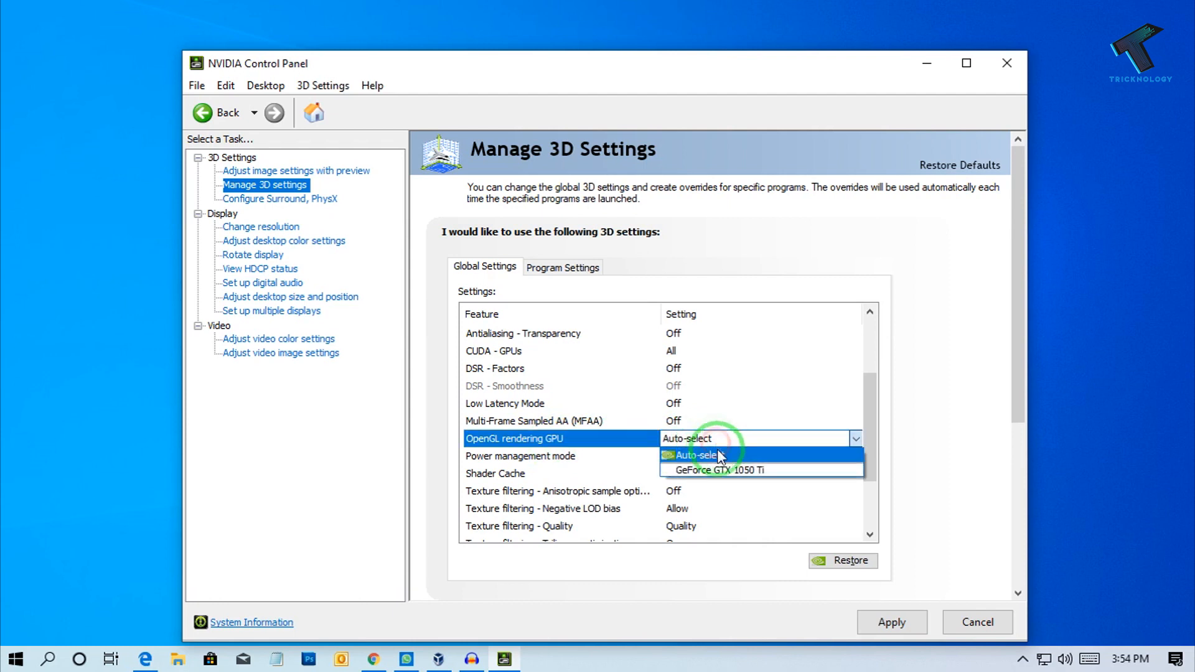
{"action": "mouse_move", "coordinate": [736, 470]}
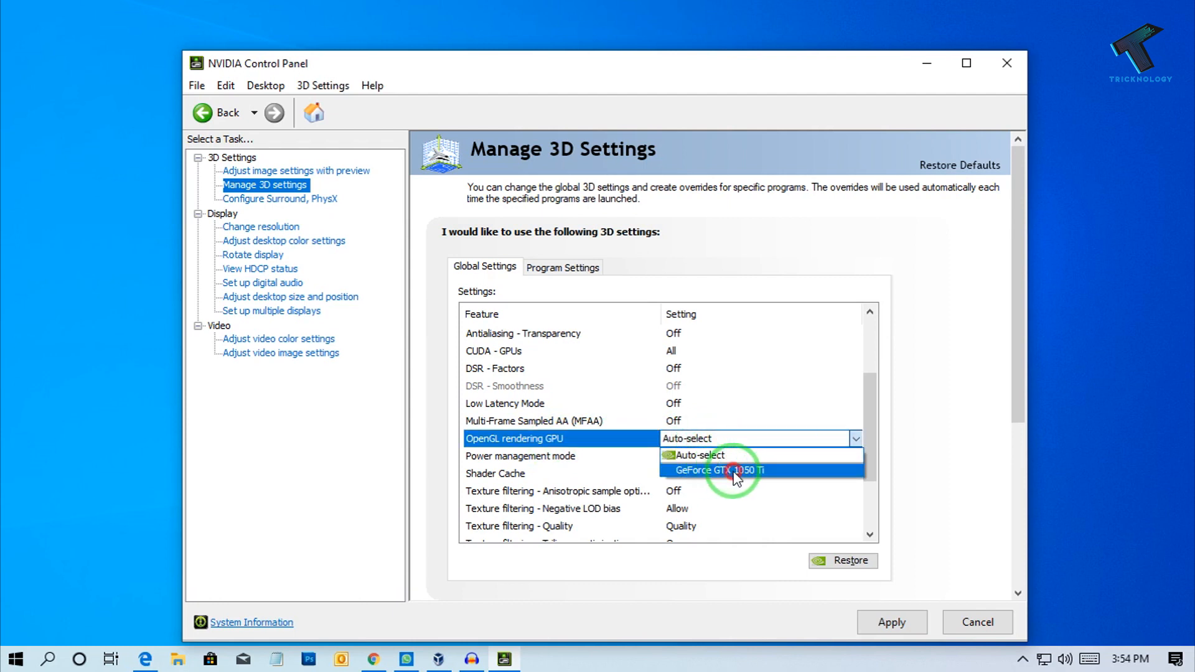
{"action": "left_click", "coordinate": [720, 471]}
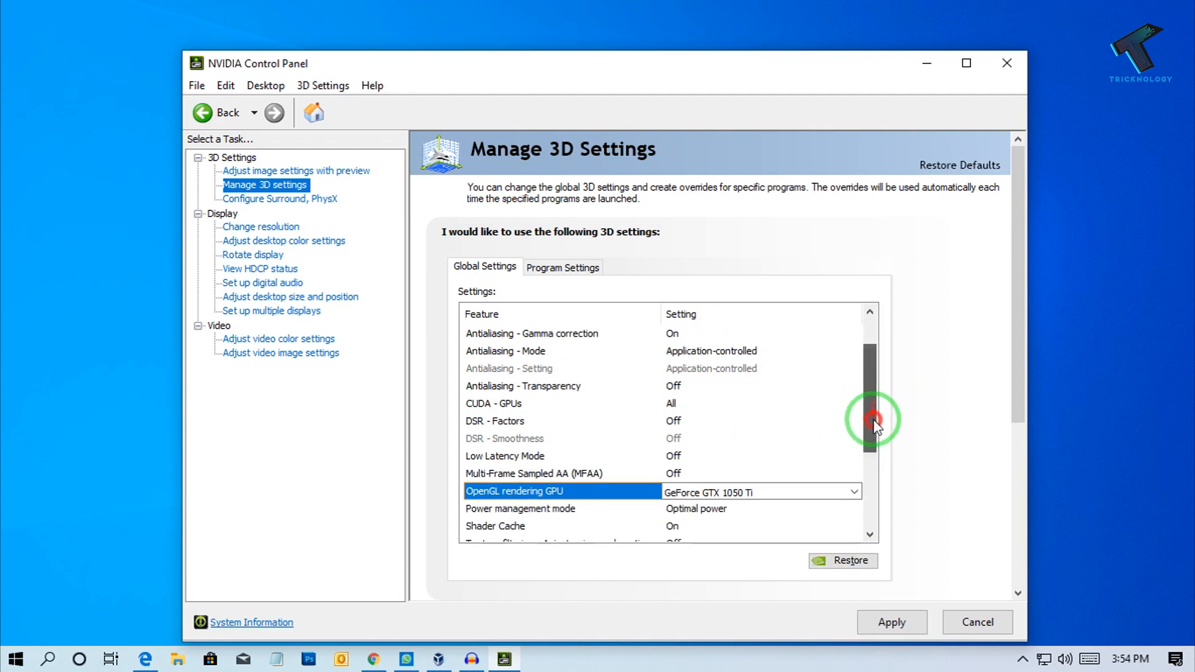
{"action": "scroll", "scroll_direction": "down", "scroll_amount": 3}
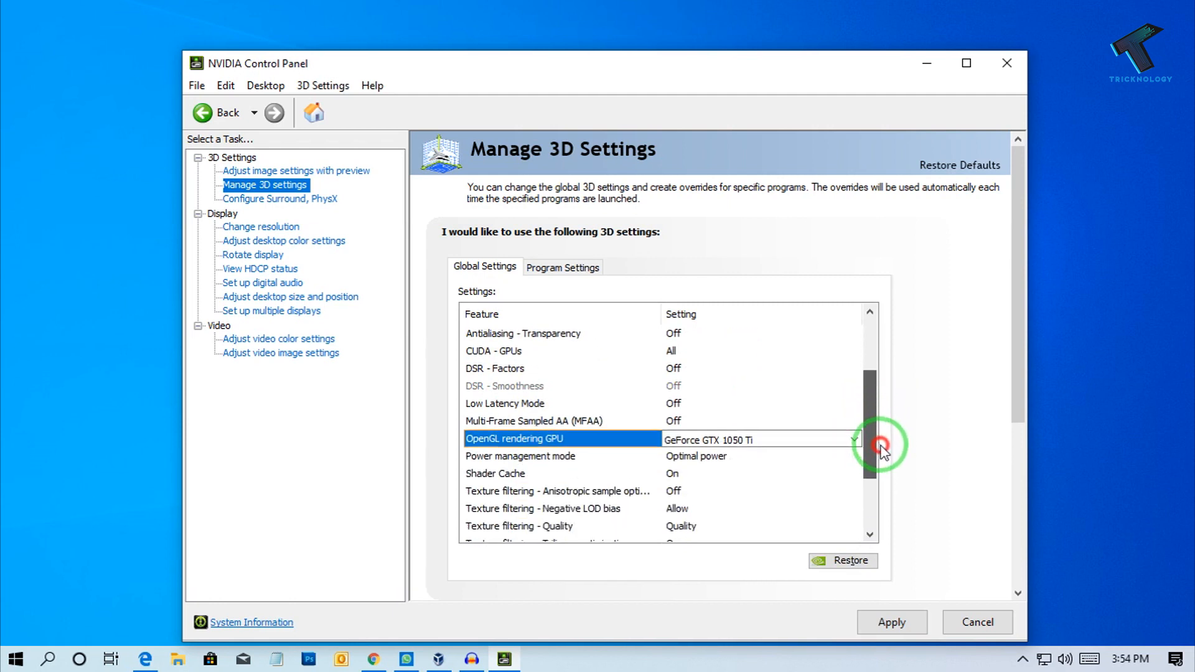
{"action": "scroll", "scroll_direction": "down", "scroll_amount": 3}
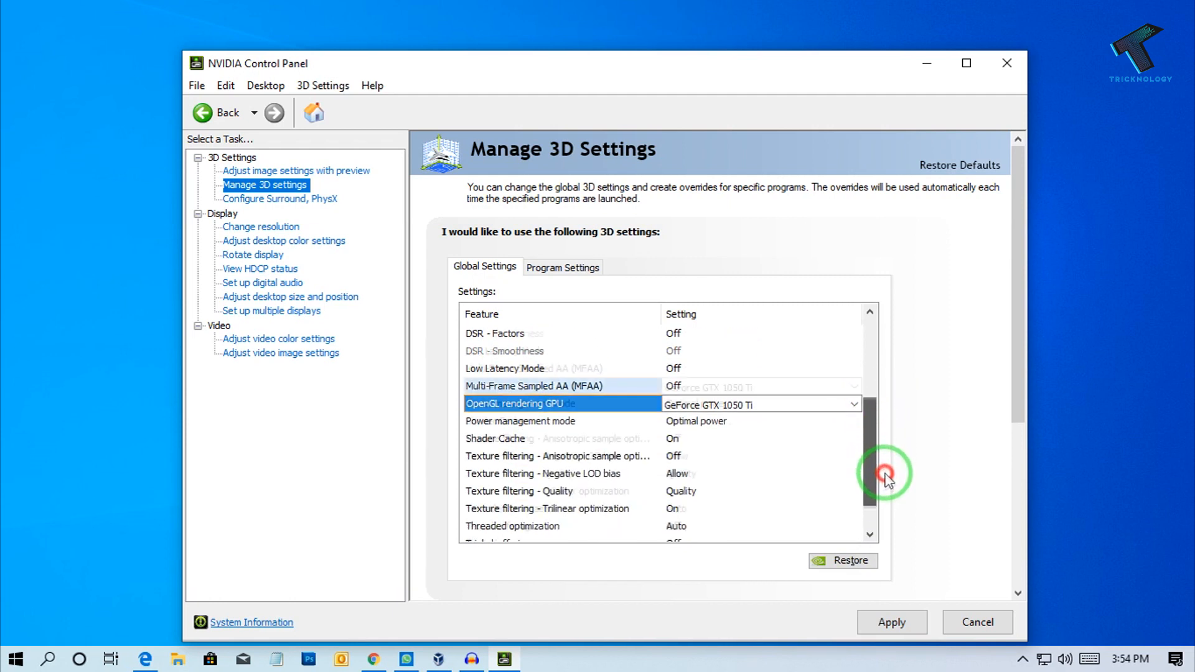
{"action": "scroll", "scroll_direction": "down", "scroll_amount": 3}
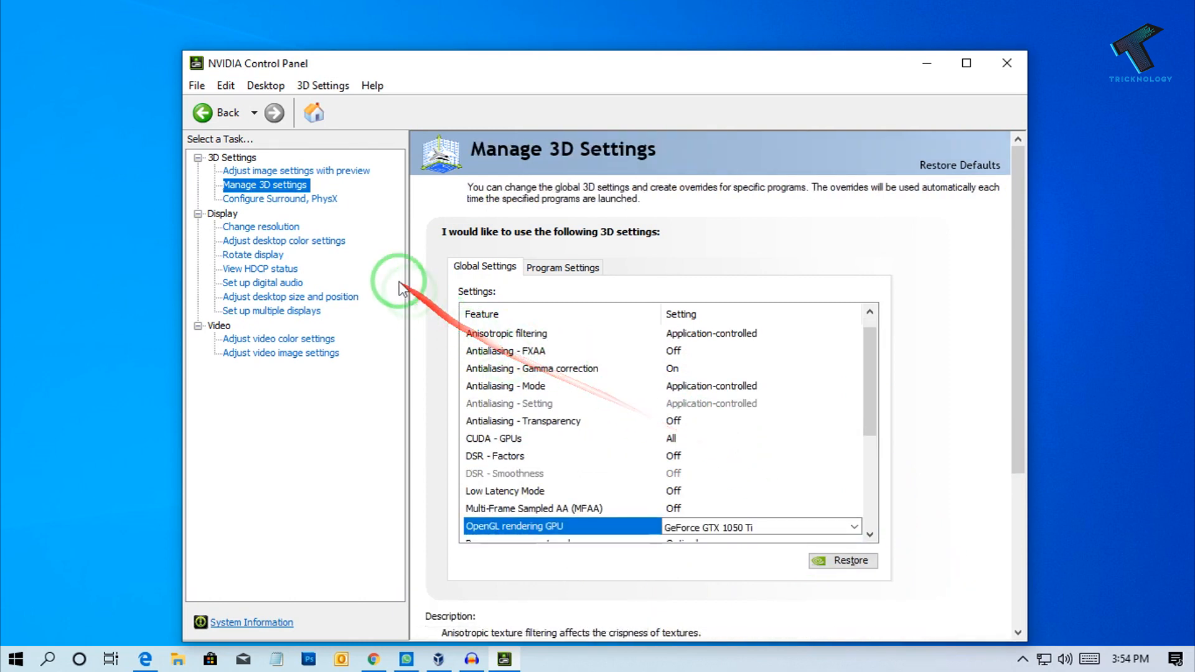
{"action": "left_click", "coordinate": [280, 198]}
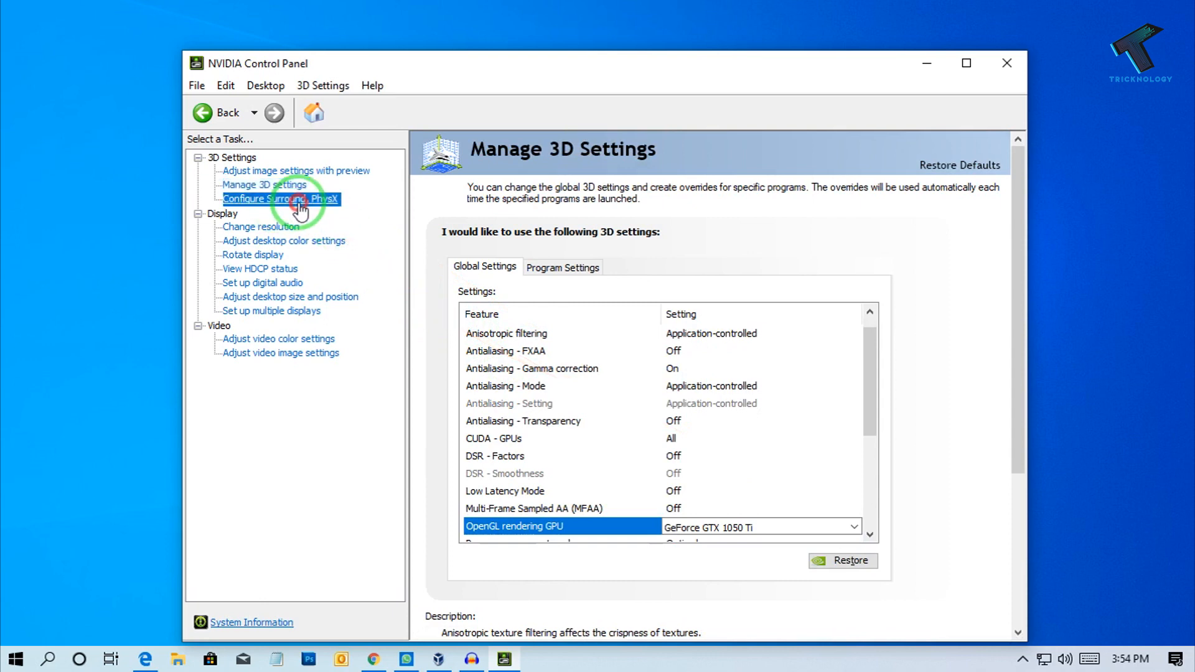
On Configure Surround, PhysX, set the PhysX processor to GeForce GTX 1050 Ti and apply
{"action": "left_click", "coordinate": [280, 198]}
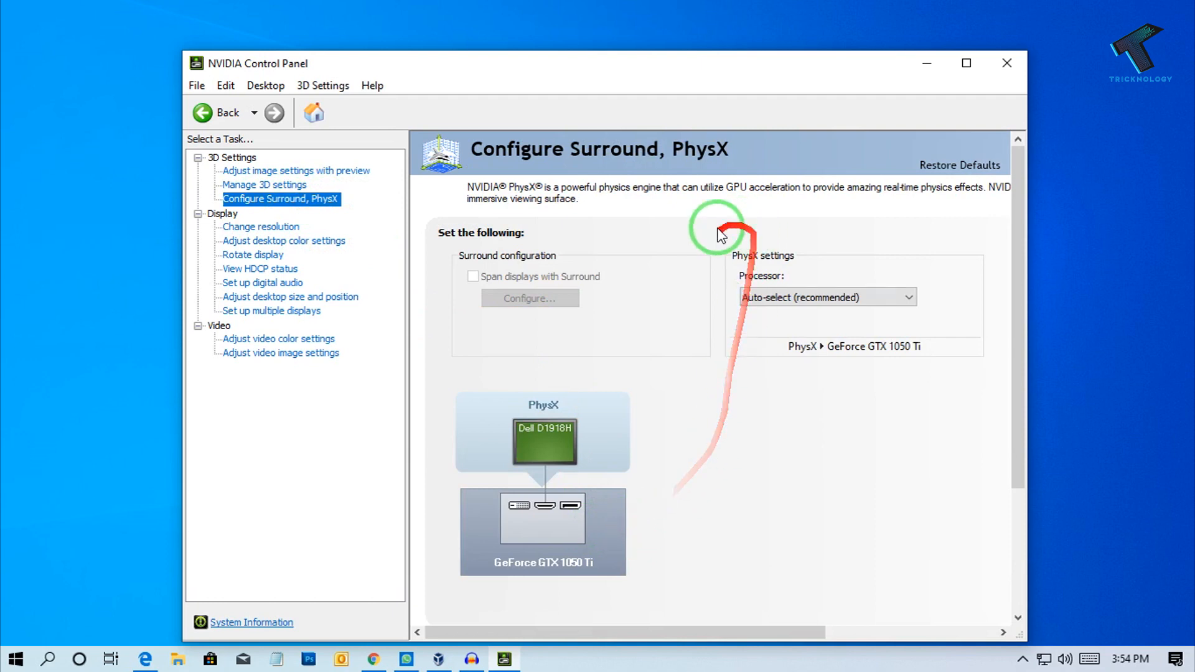
{"action": "mouse_move", "coordinate": [918, 293]}
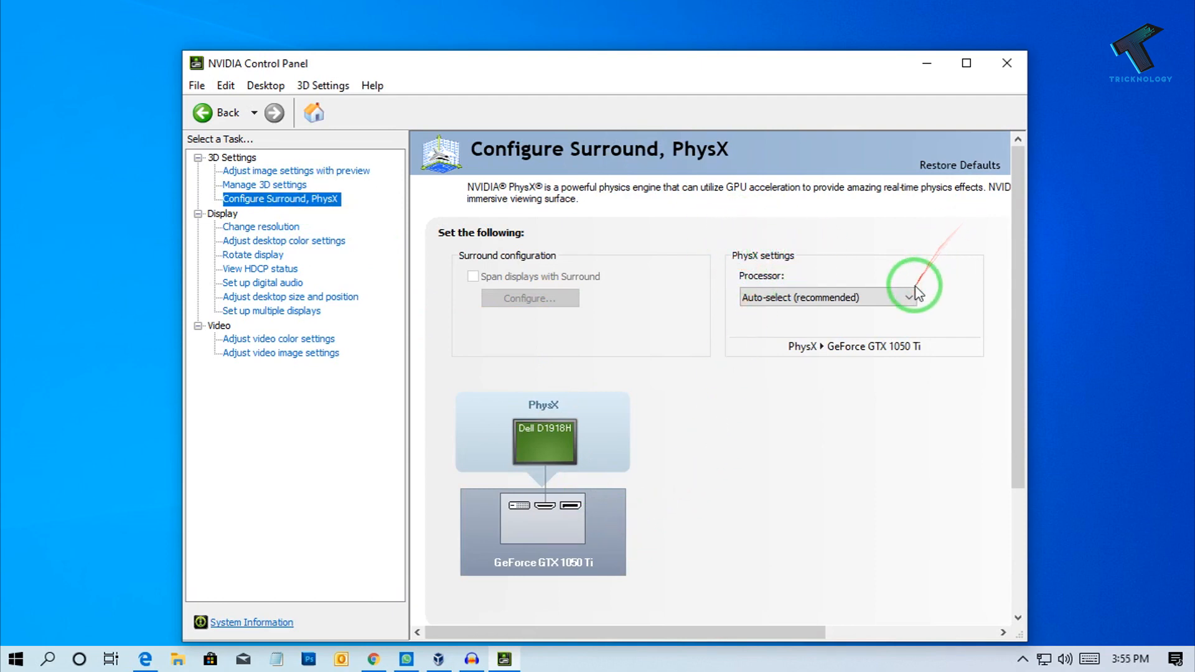
{"action": "left_click", "coordinate": [907, 298]}
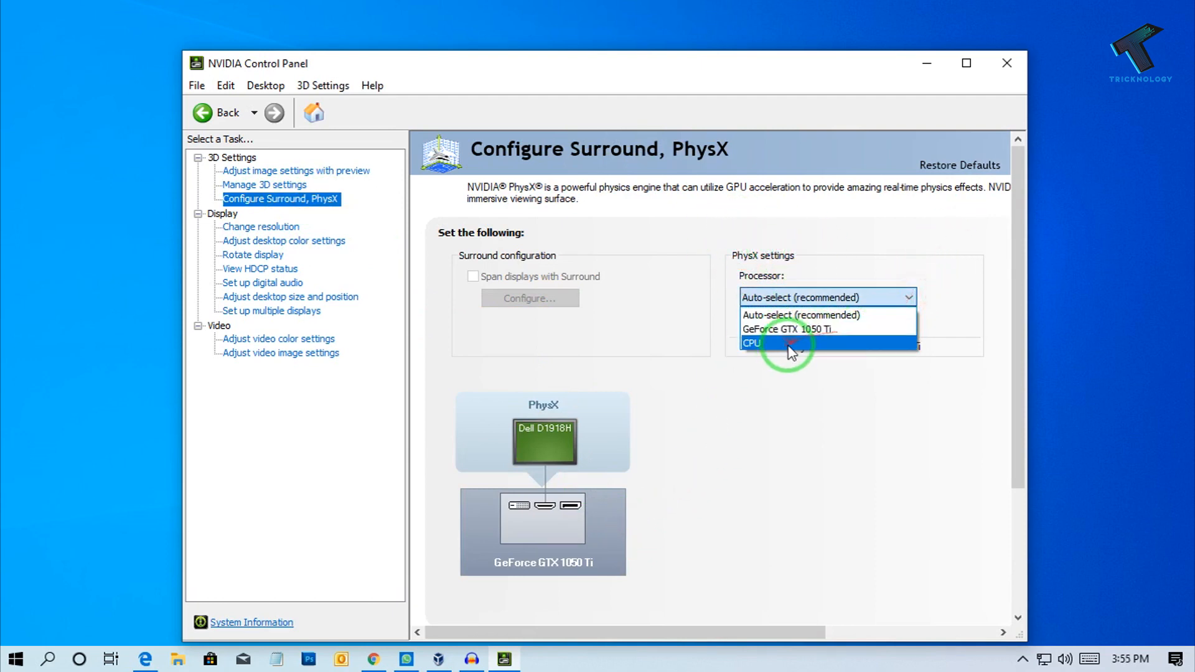
{"action": "mouse_move", "coordinate": [826, 329]}
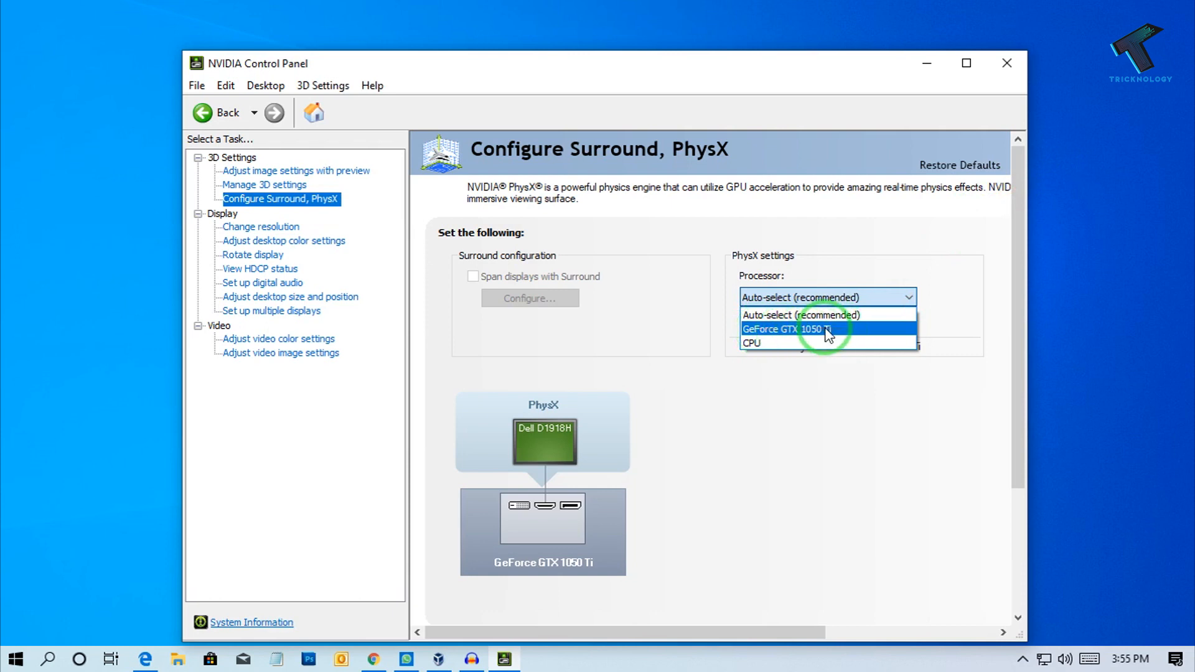
{"action": "left_click", "coordinate": [800, 329]}
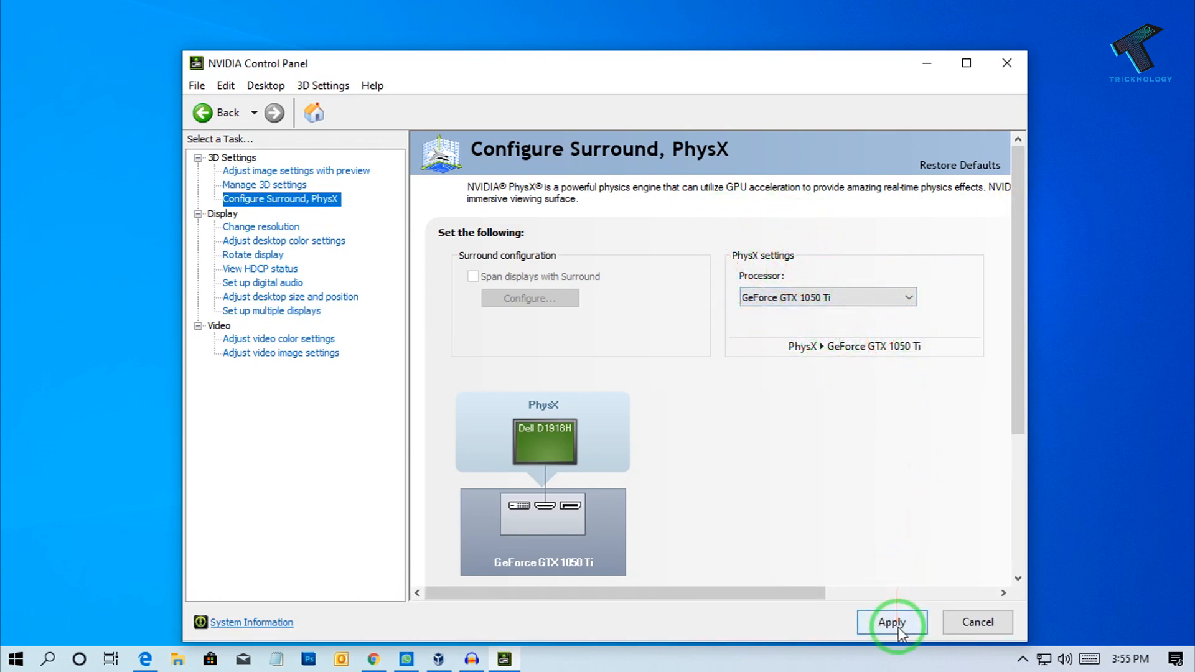
{"action": "left_click", "coordinate": [890, 623]}
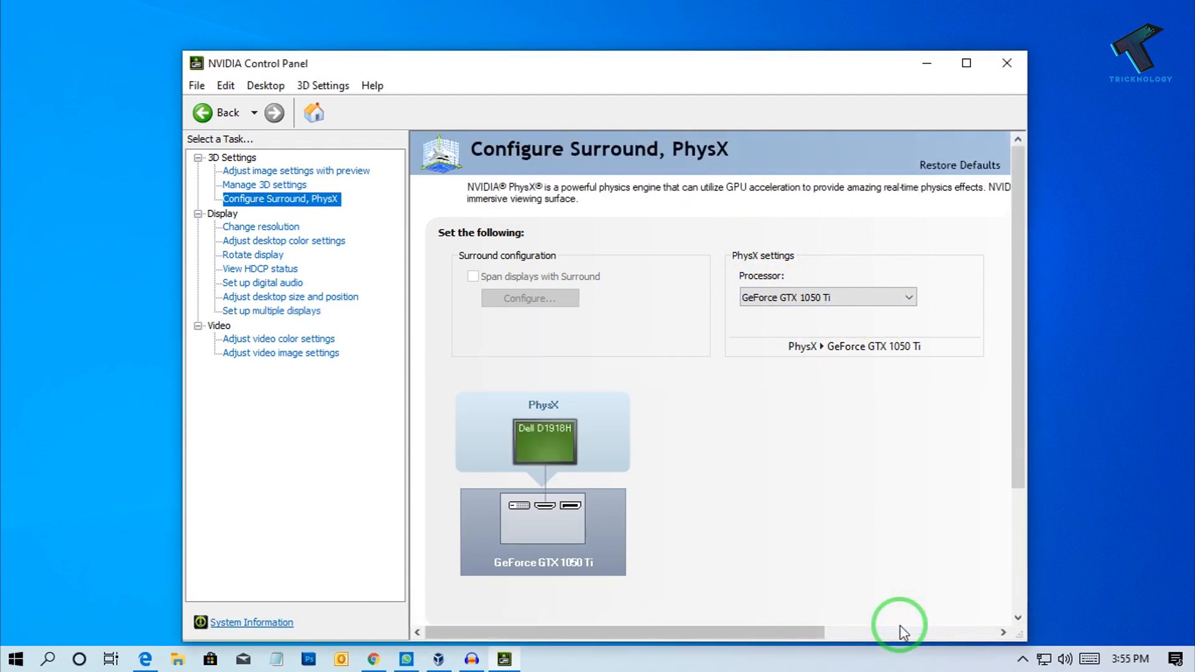
{"action": "mouse_move", "coordinate": [906, 189]}
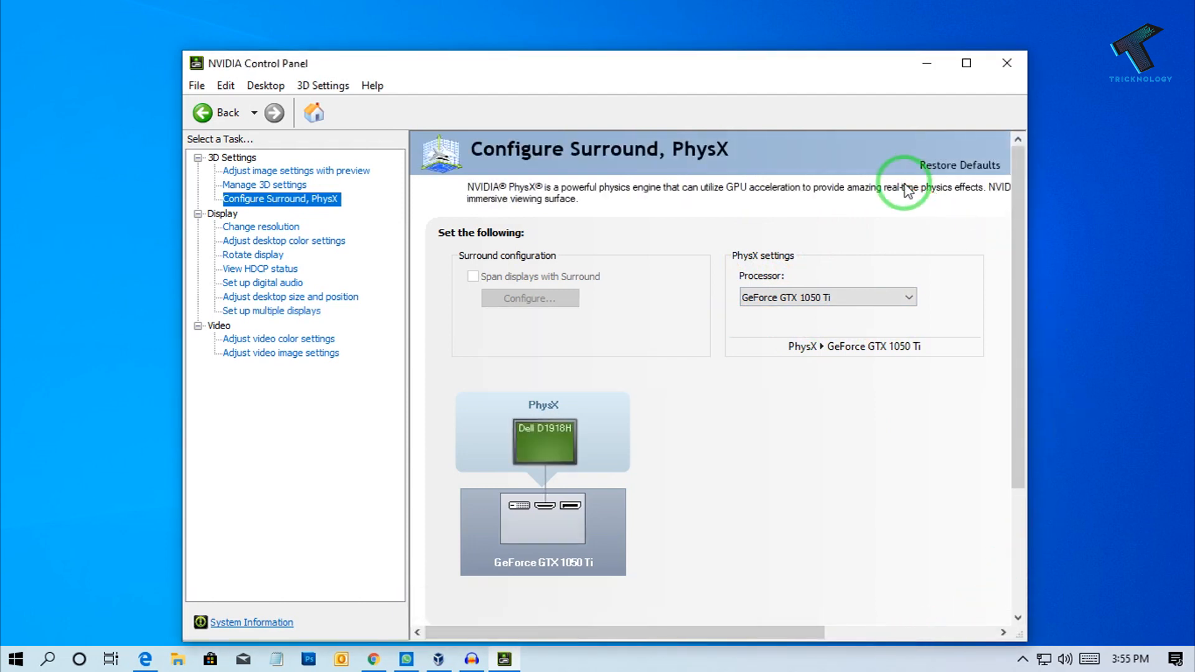